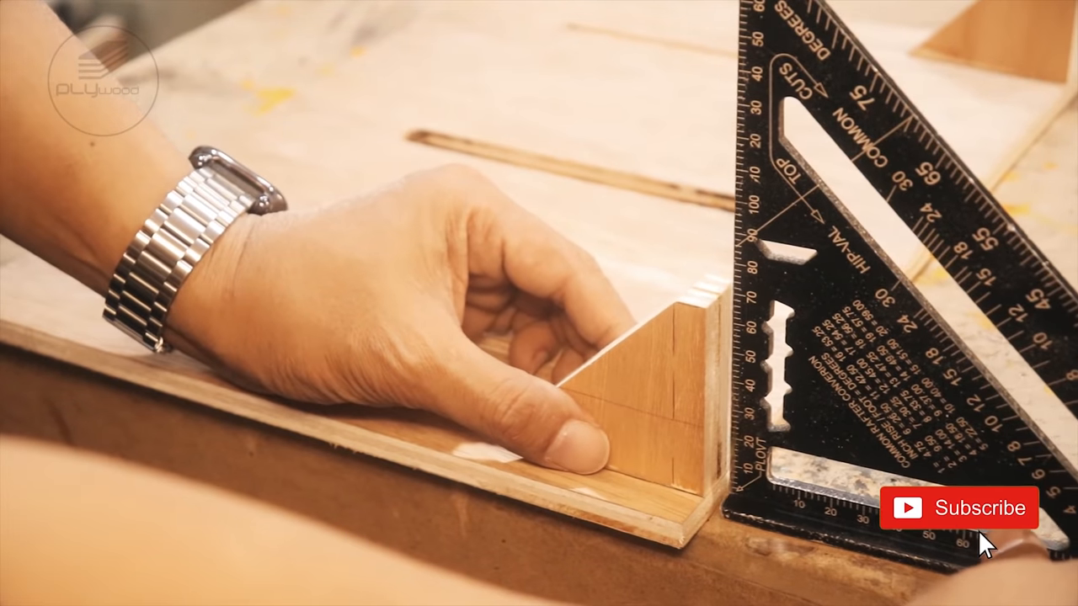
pyautogui.click(958, 508)
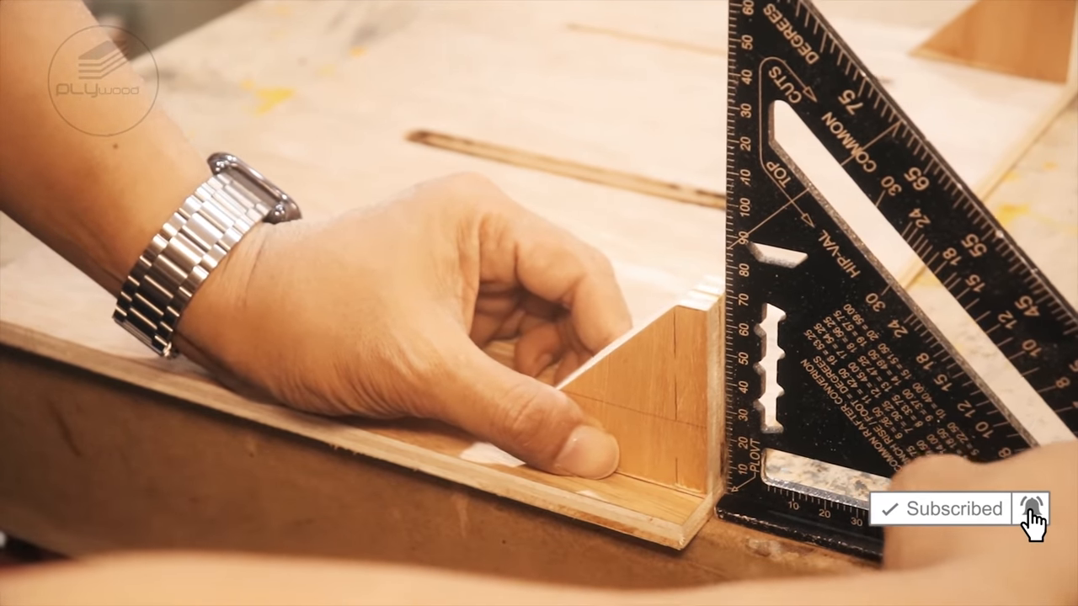